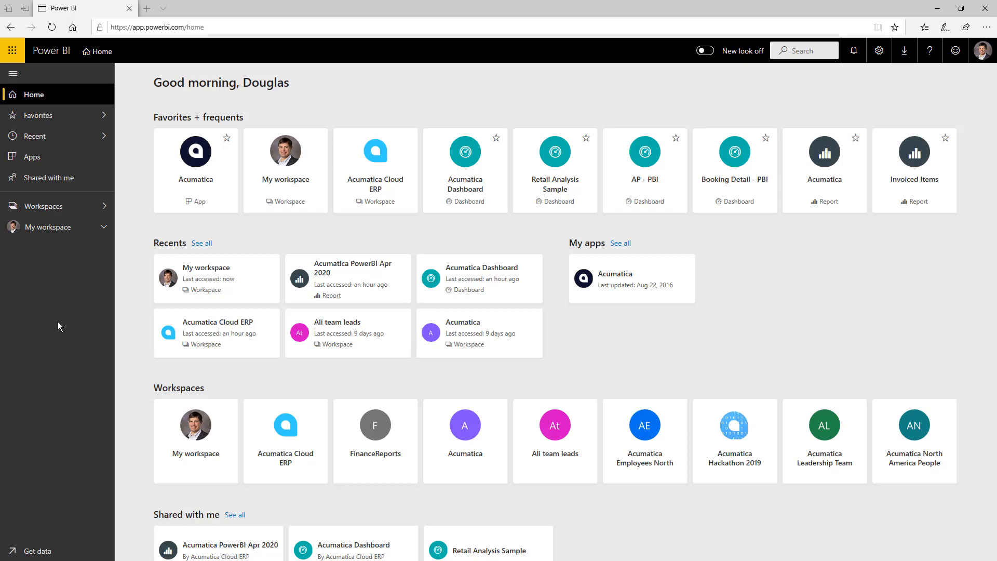
mouse_move(34, 550)
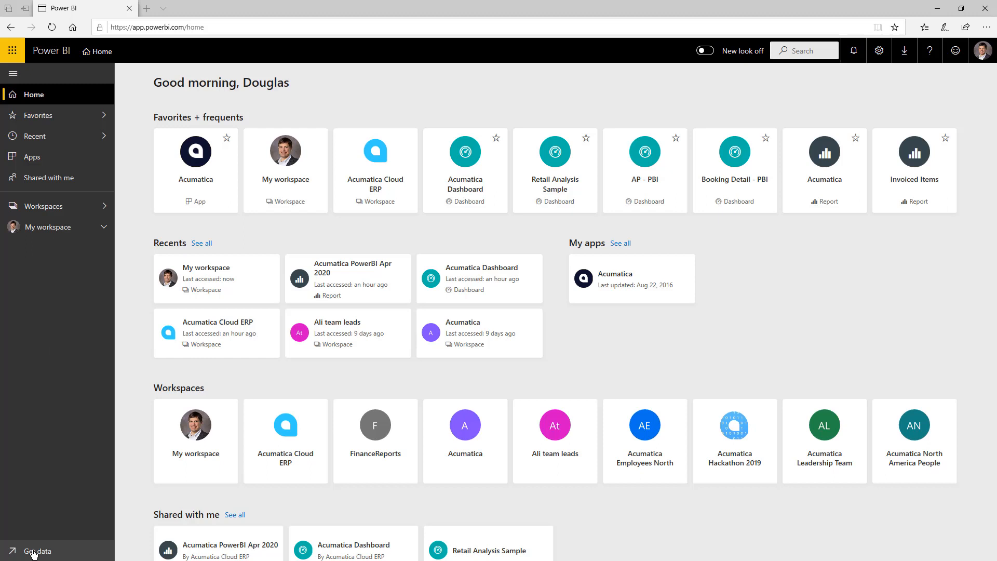
Go to the Get Data page from the left navigation pane
left_click(36, 551)
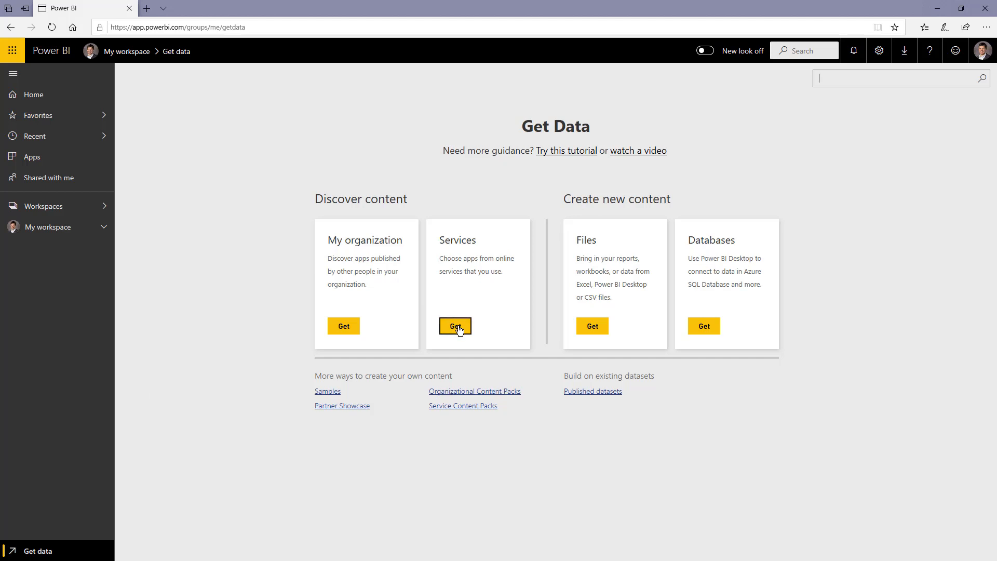
Search service apps for 'acu' and choose Get it now on Acumatica Cloud ERP
left_click(455, 326)
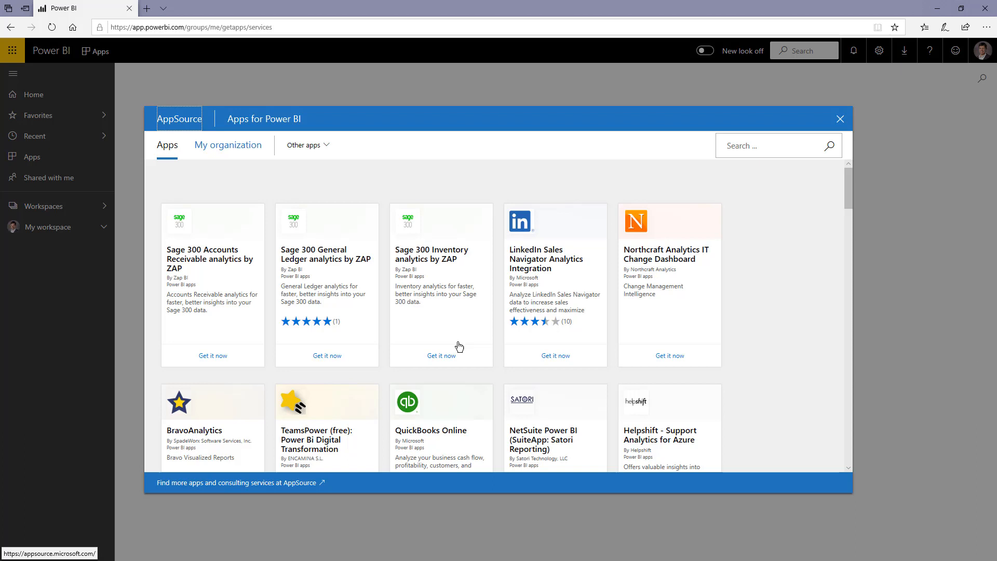
type("acu")
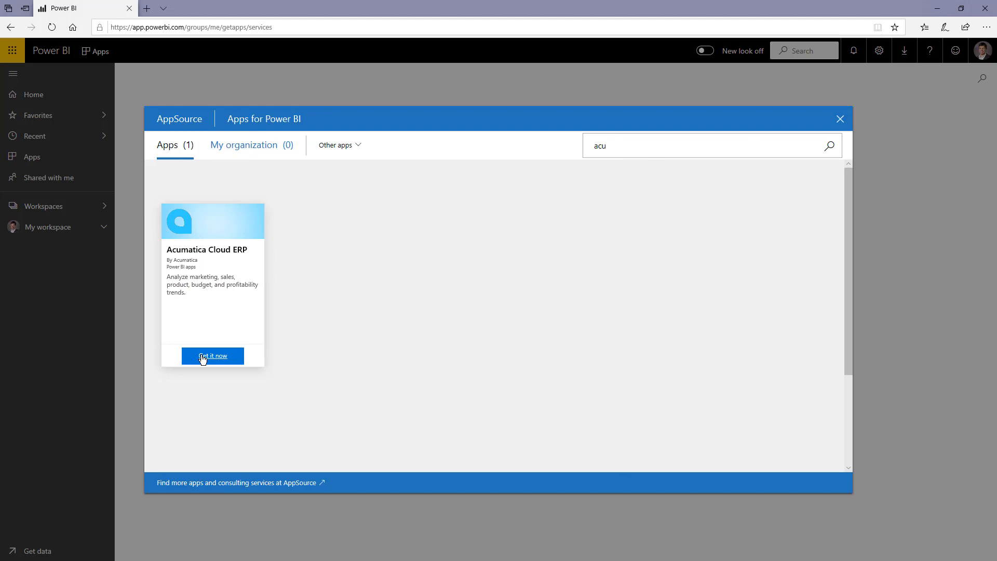
left_click(213, 355)
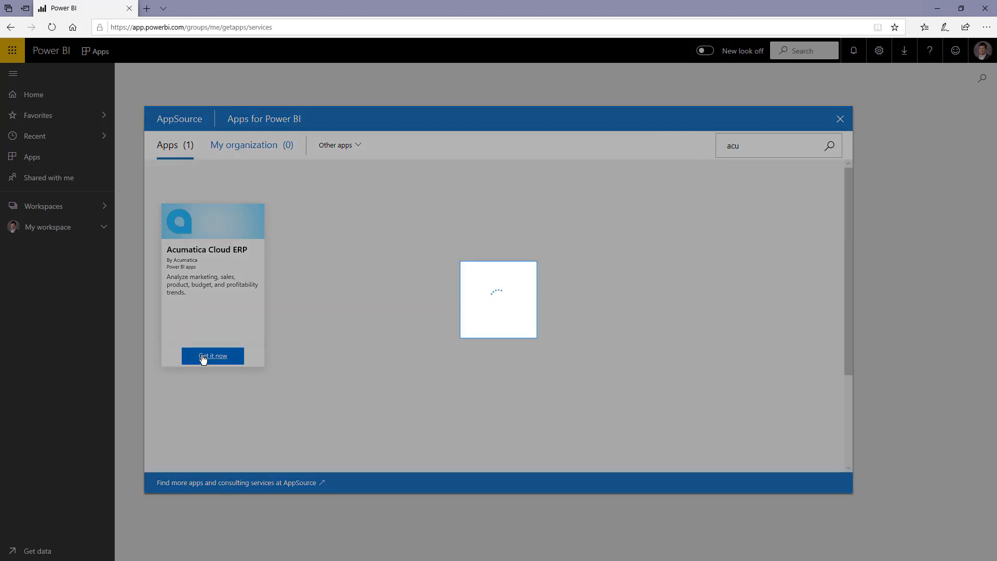
left_click(212, 356)
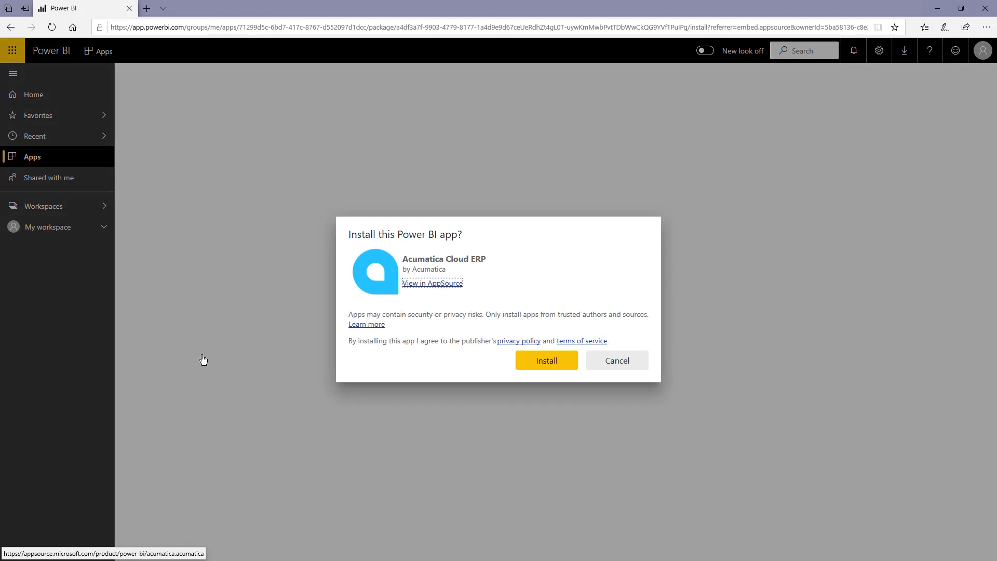
Install Acumatica Cloud ERP into a new workspace named 'Video Test'
left_click(546, 360)
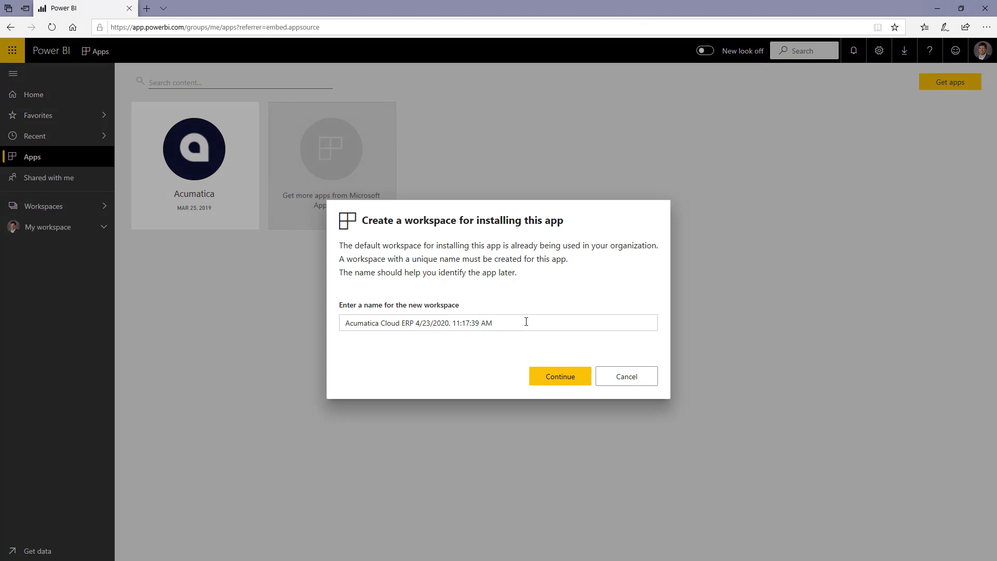
type("Video")
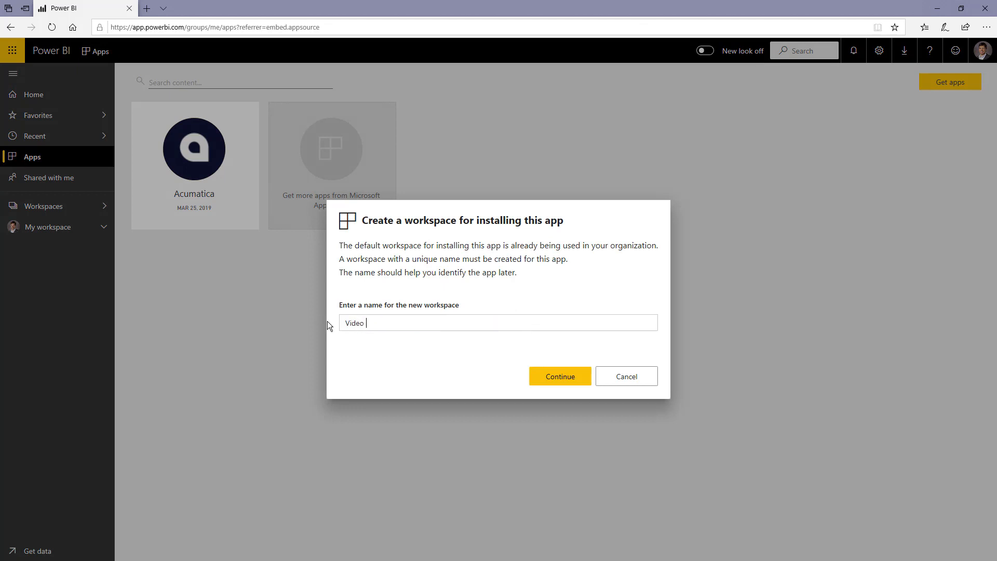
left_click(560, 376)
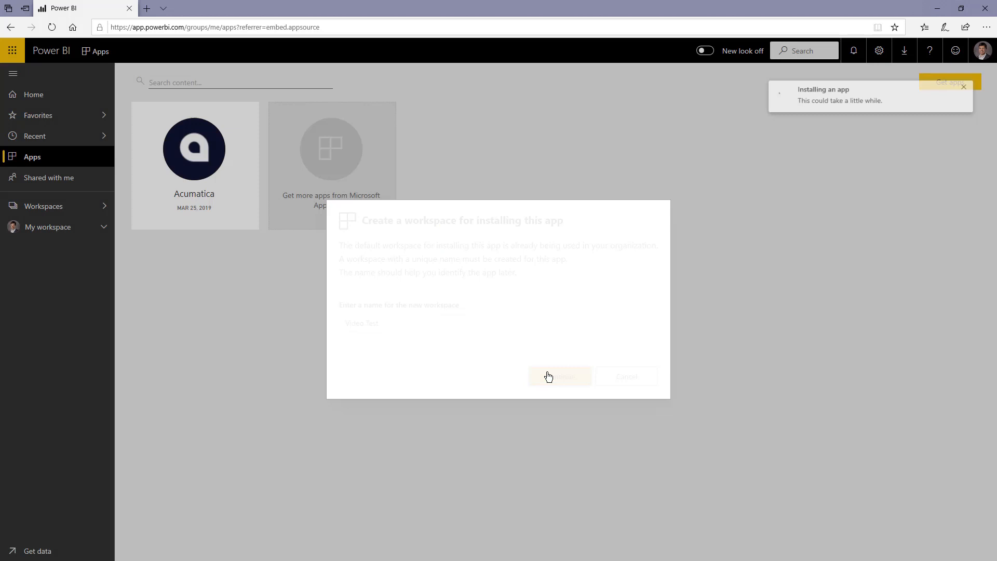
Wait until the 'Your new app is ready!' notification confirms the Video Test app installed
left_click(560, 376)
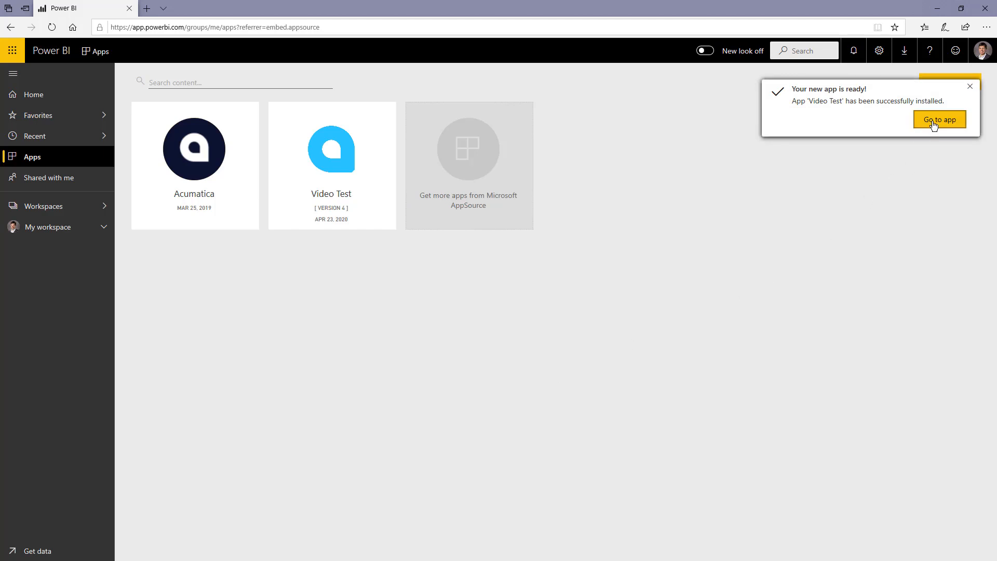
left_click(938, 119)
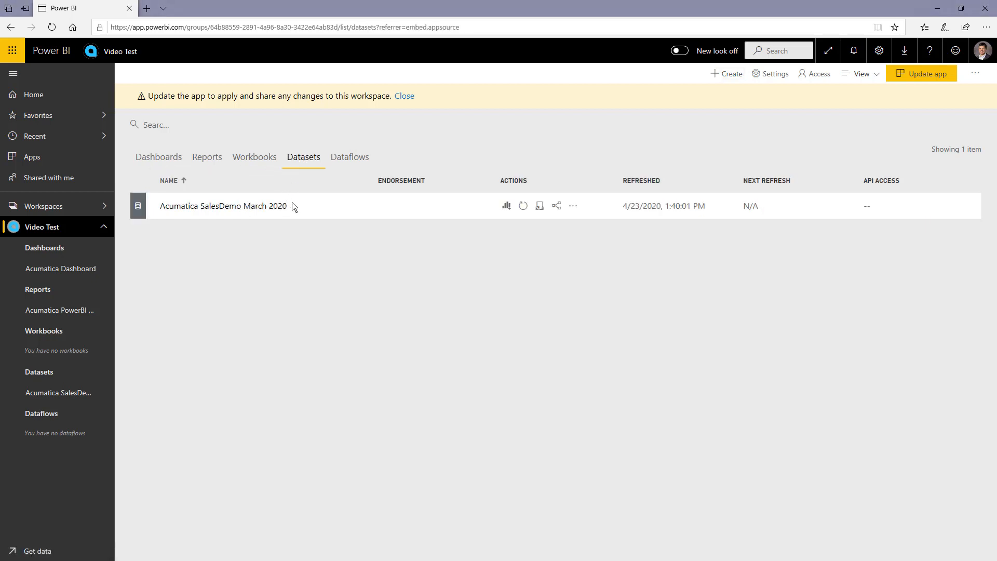
Switch the Video Test workspace to its Dashboards list, showing Acumatica Dashboard
left_click(159, 157)
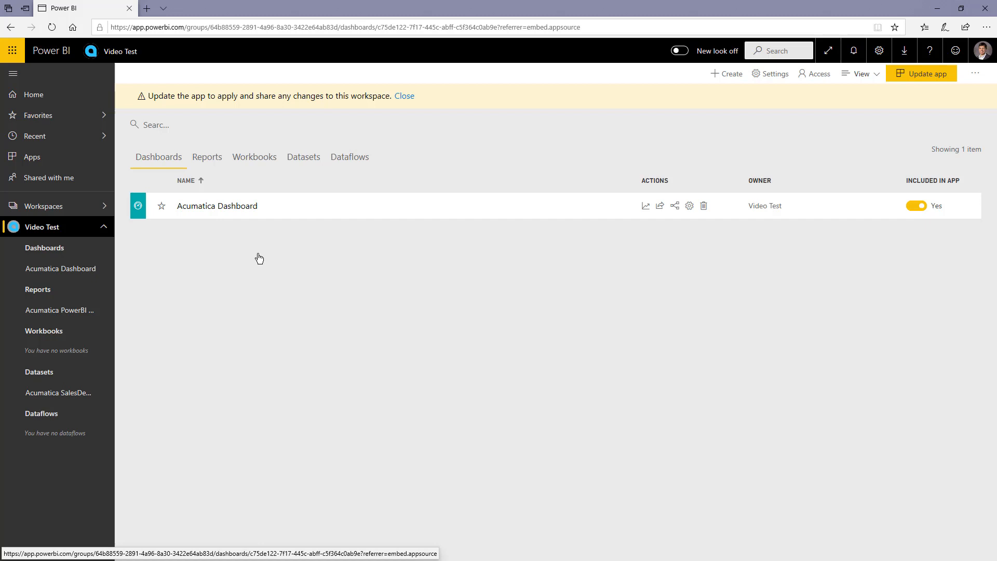